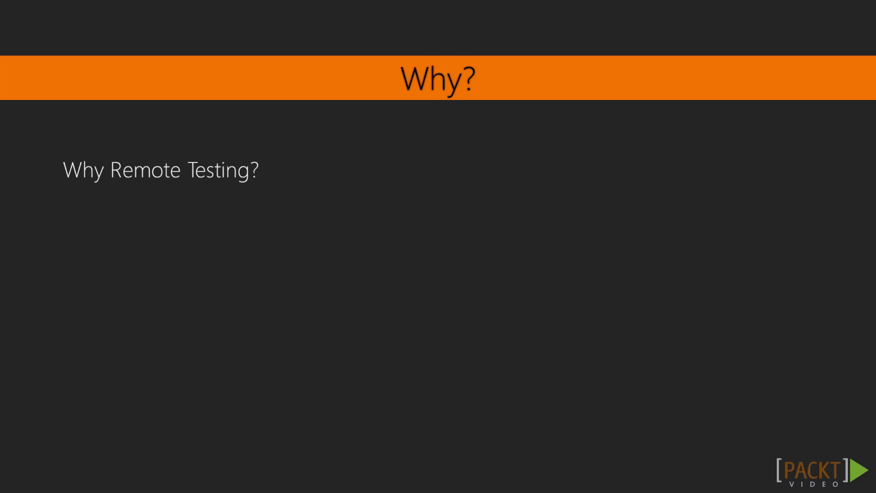
Step: Download selenium-server-standalone-2.48.2.jar and save it into the course project folder
key(Right)
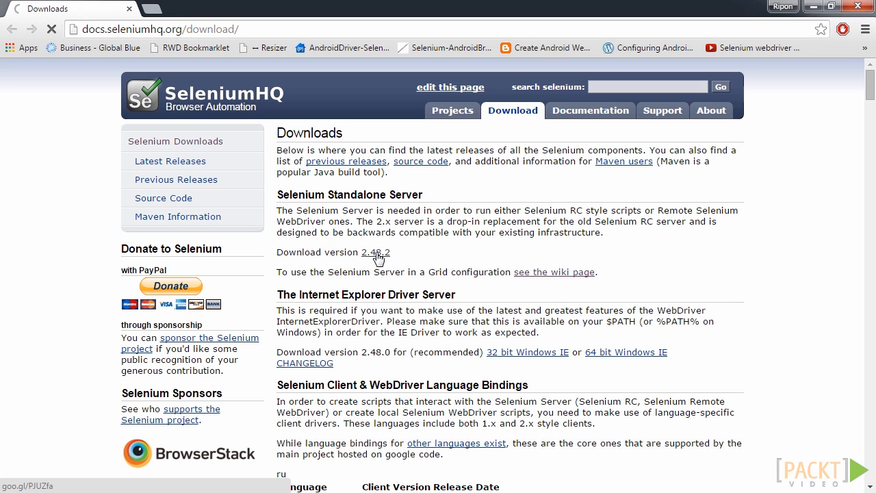
click(375, 252)
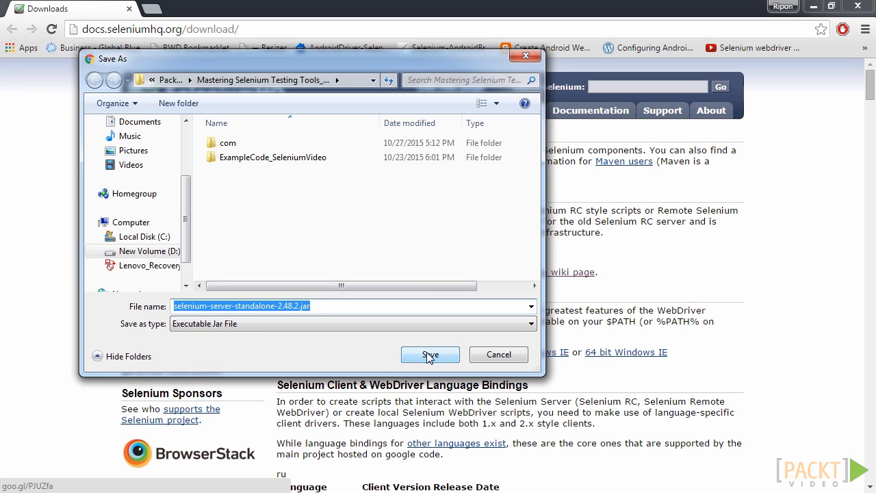
click(429, 353)
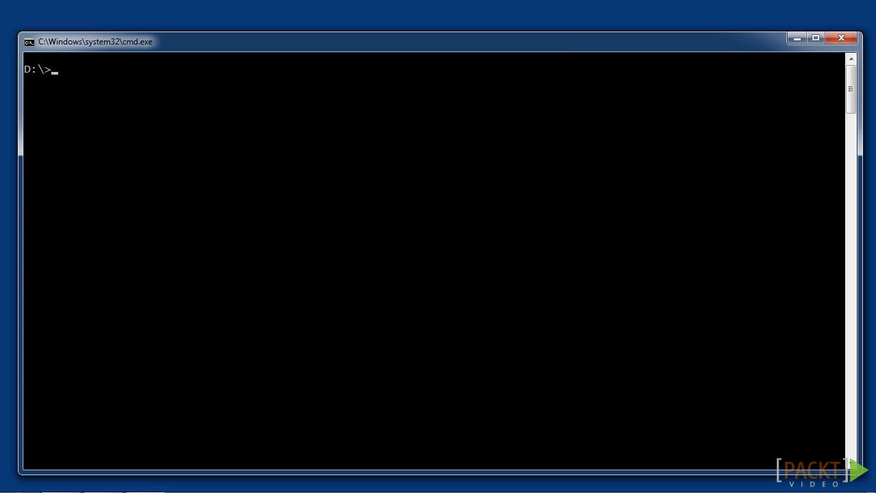
Step: Change into the "Packt Publishing" project folder and list its contents to confirm the jar is there
text(cd "Packt Publishing")
text(cl)
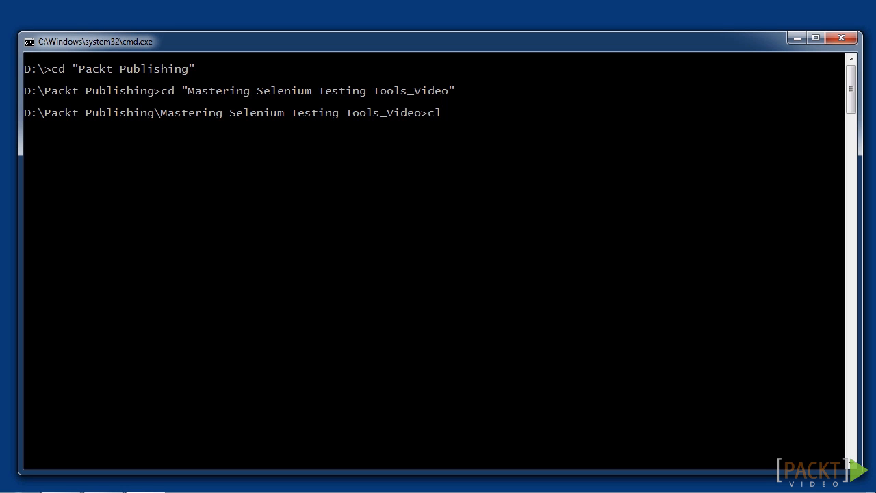
text(dir)
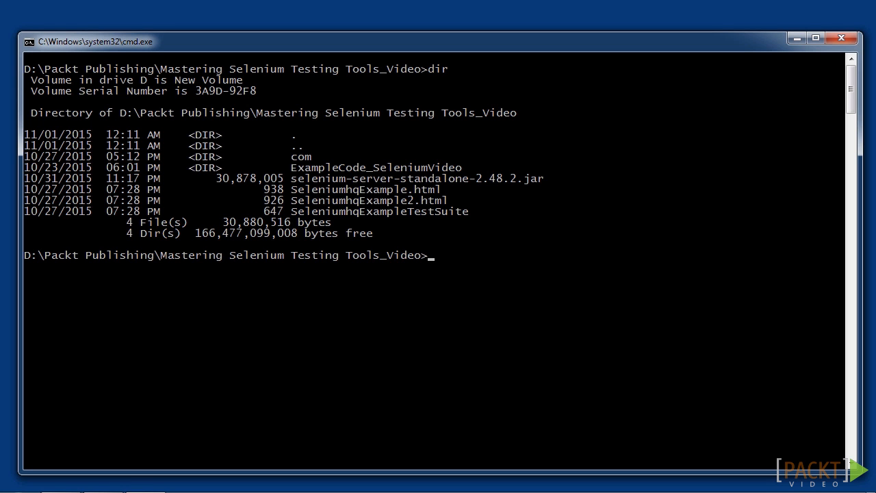
Step: Launch java -jar selenium-server-standalone-2.48.2.jar -role hub to start the Grid hub
text(ja)
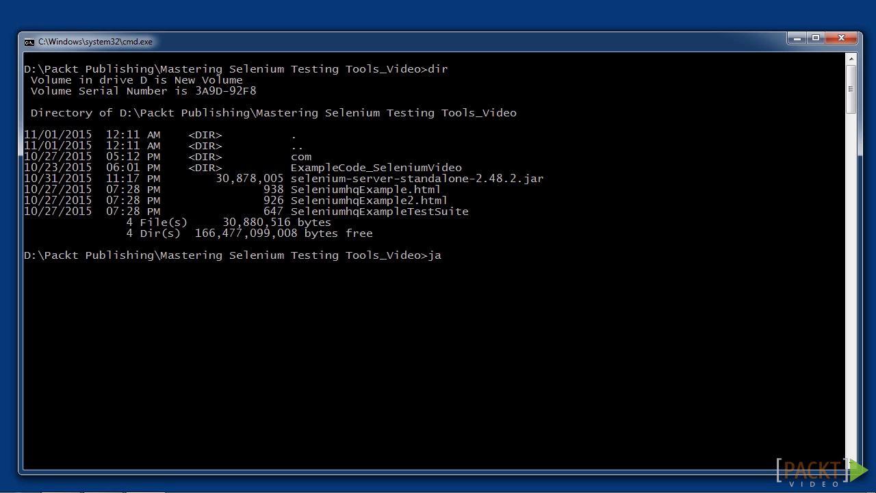
text(va -jar)
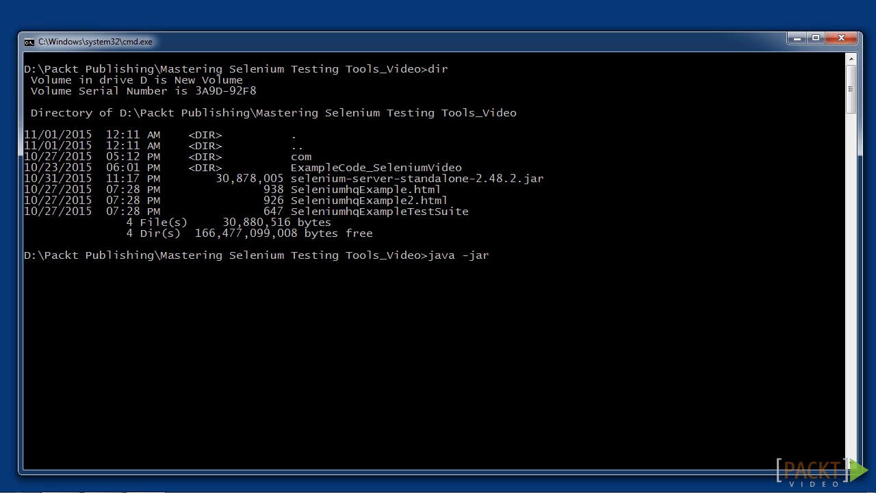
text(s)
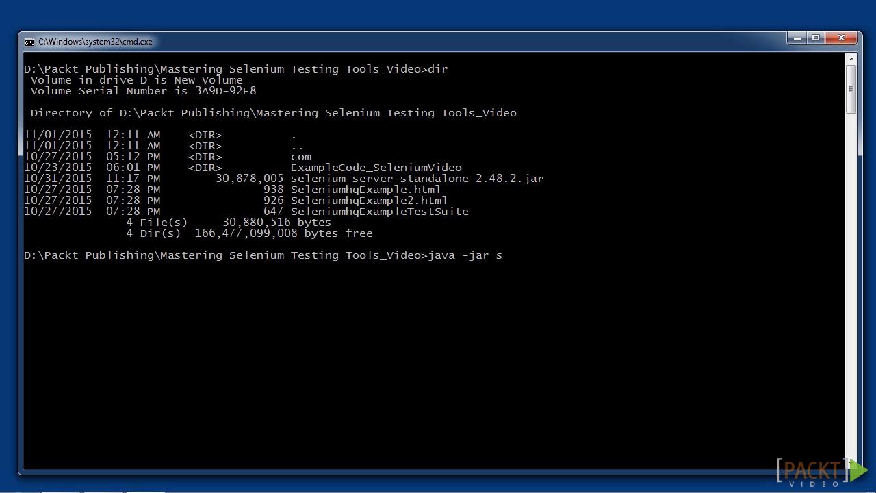
text(elenium-s)
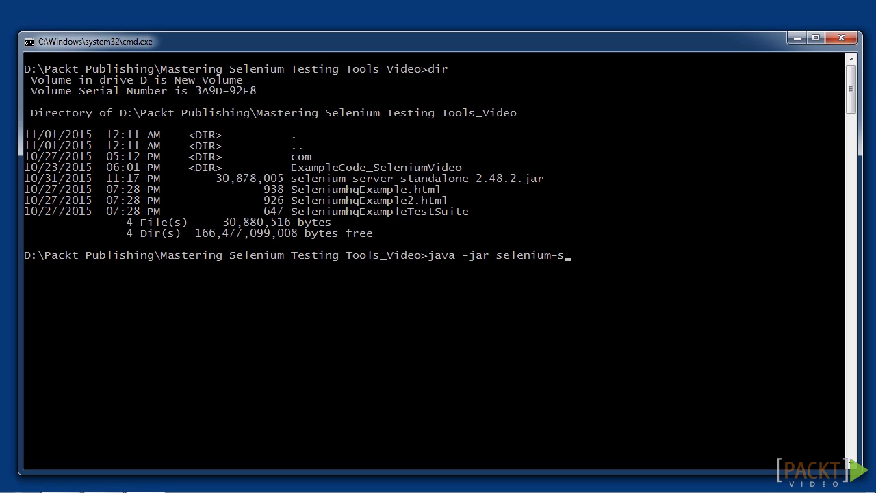
text(erver-standalone-2.48.2.jar)
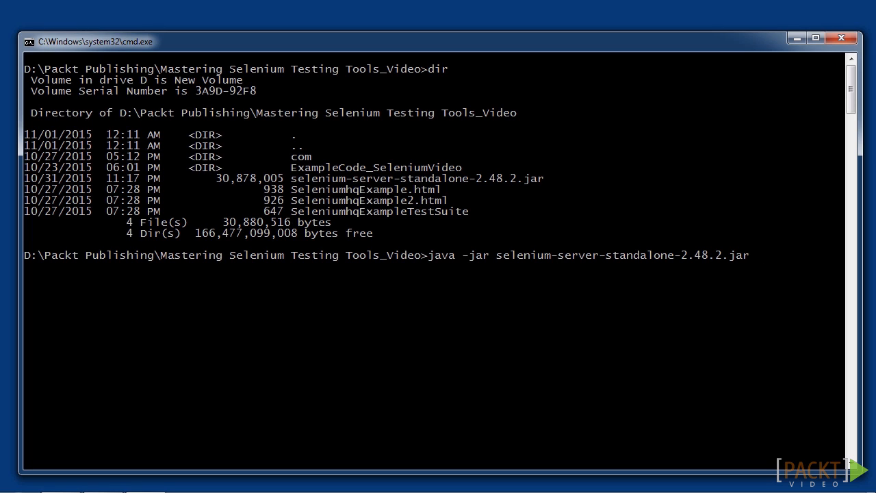
text(-role)
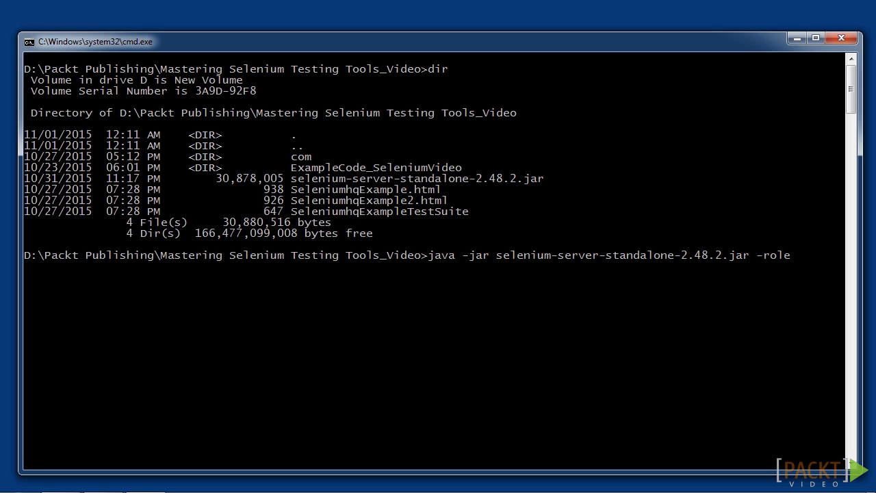
text(hub)
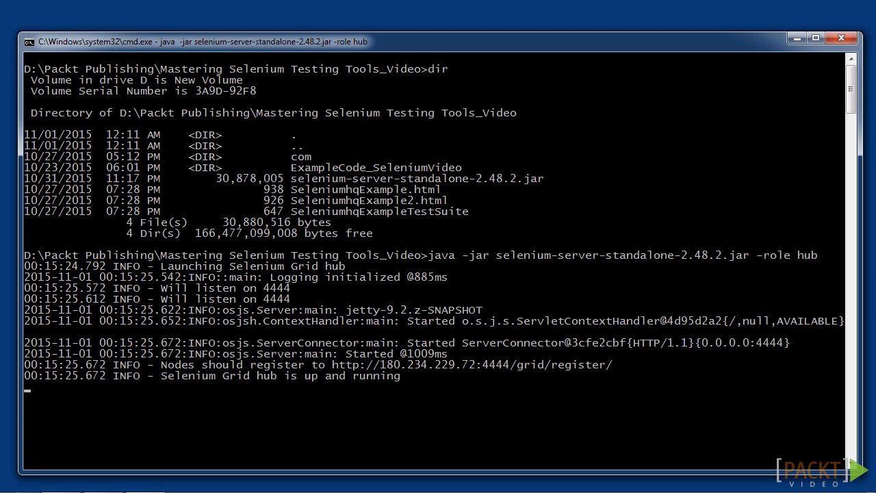
mouse_move(255, 294)
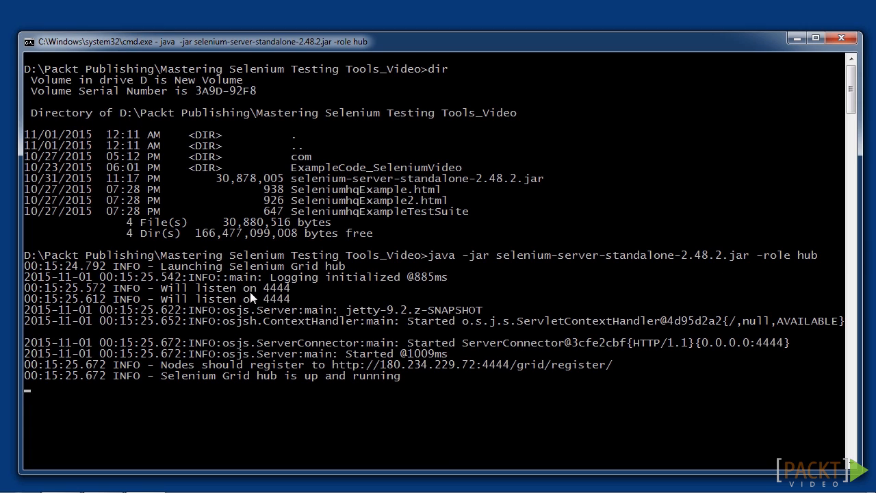
mouse_move(295, 294)
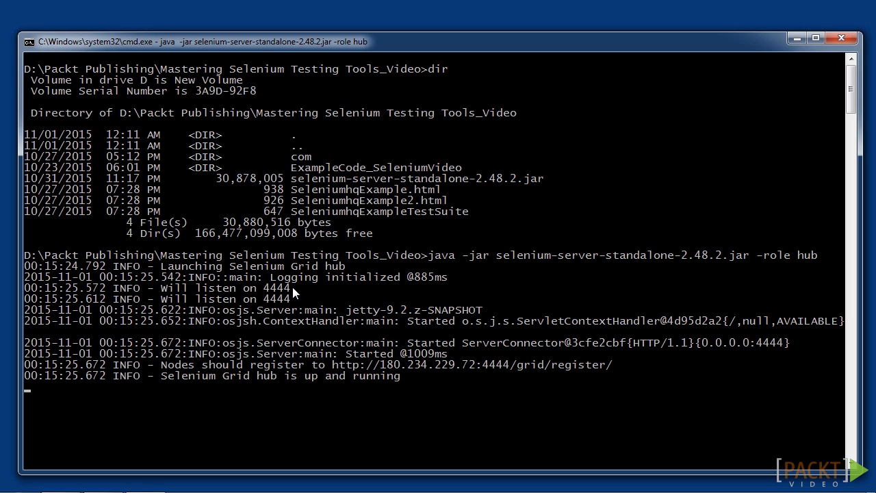
mouse_move(164, 386)
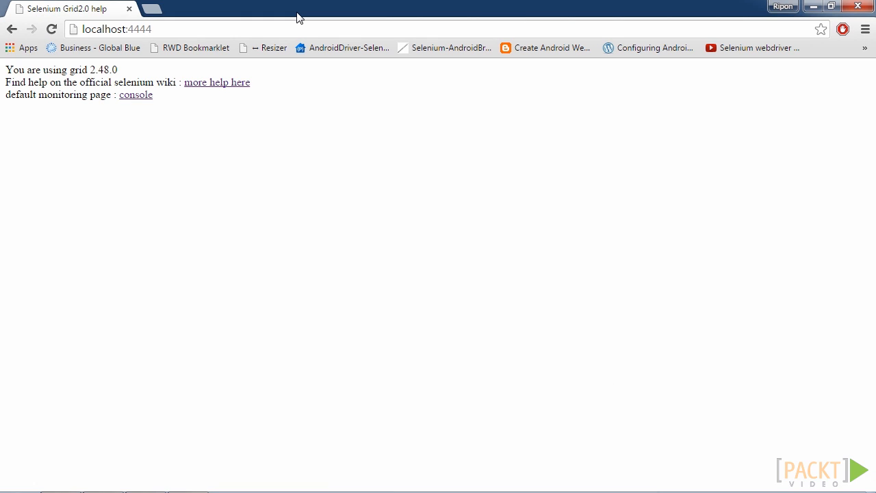
mouse_move(5, 96)
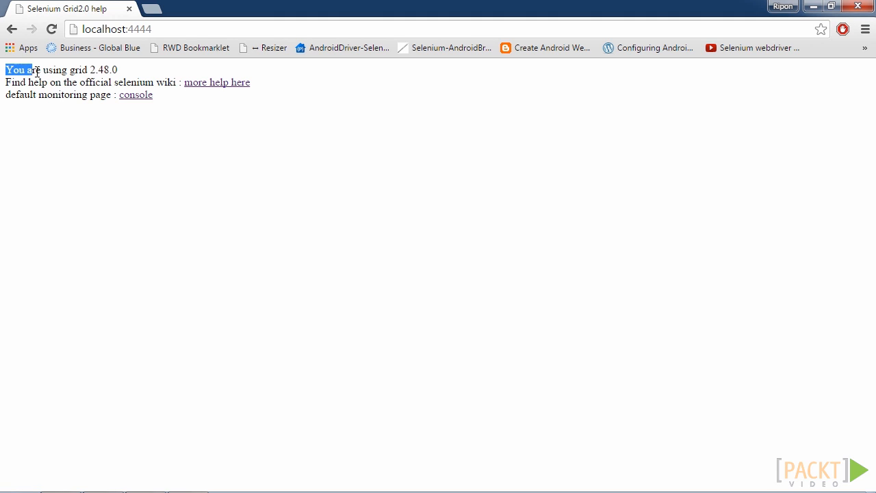
Step: Select the grid version line on localhost:4444 and follow the 'more help here' wiki link
drag(7, 68, 99, 69)
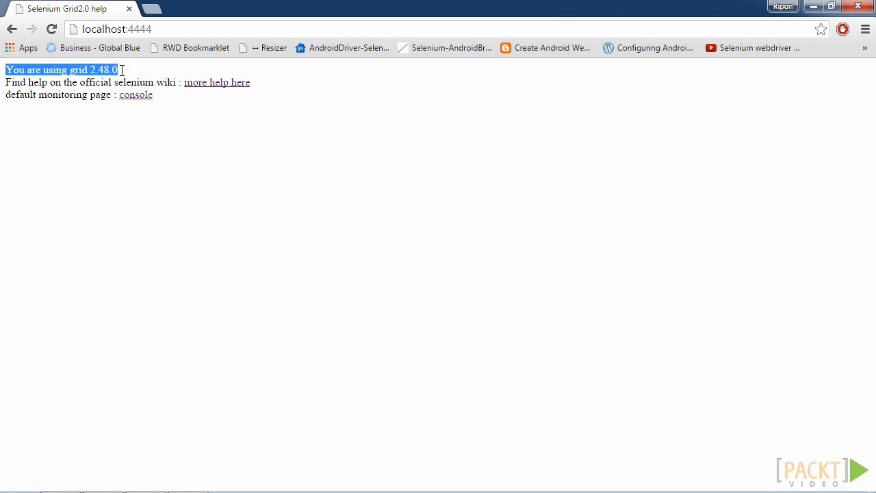
mouse_move(221, 215)
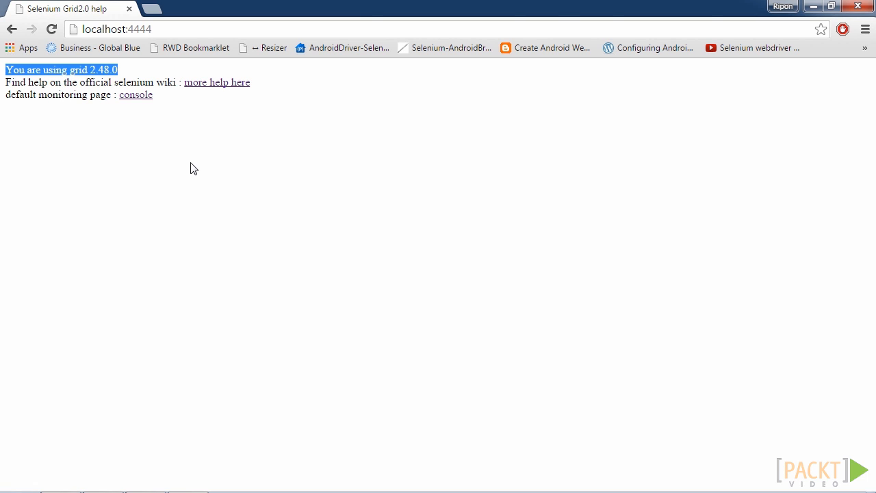
click(216, 82)
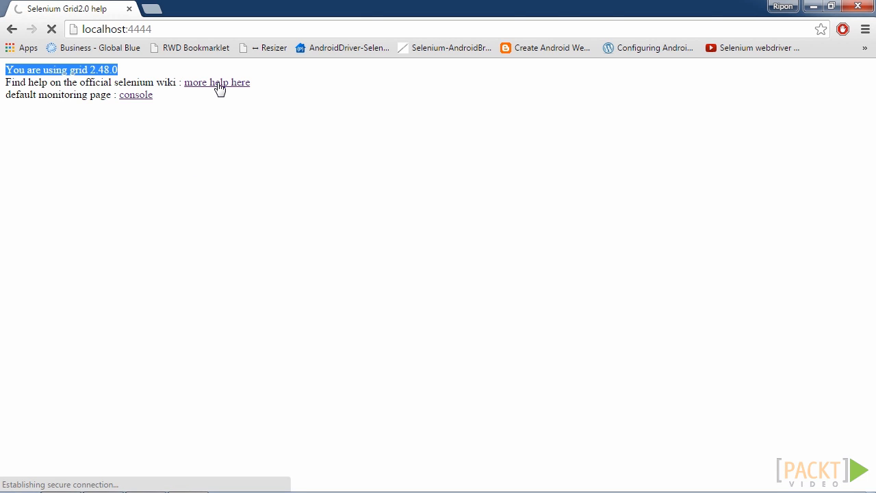
Step: Scroll the GitHub Grid2 wiki page down to the 'Tips for running with grid' section
click(217, 82)
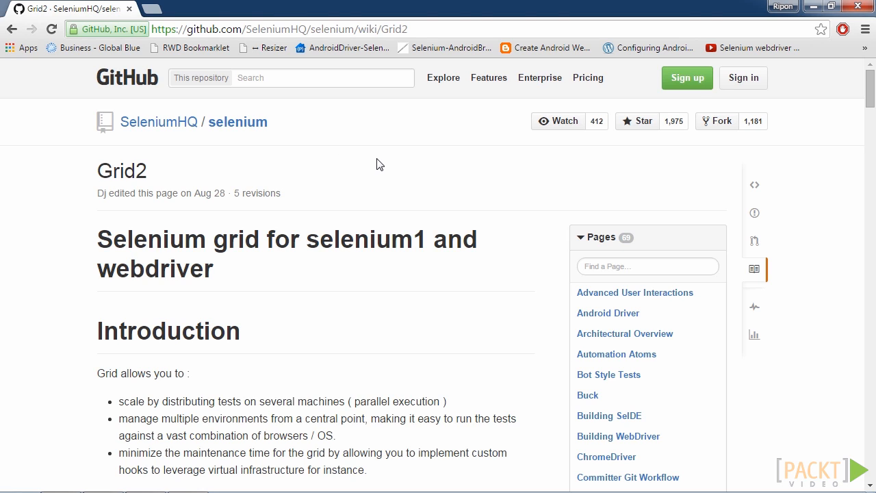
mouse_move(435, 162)
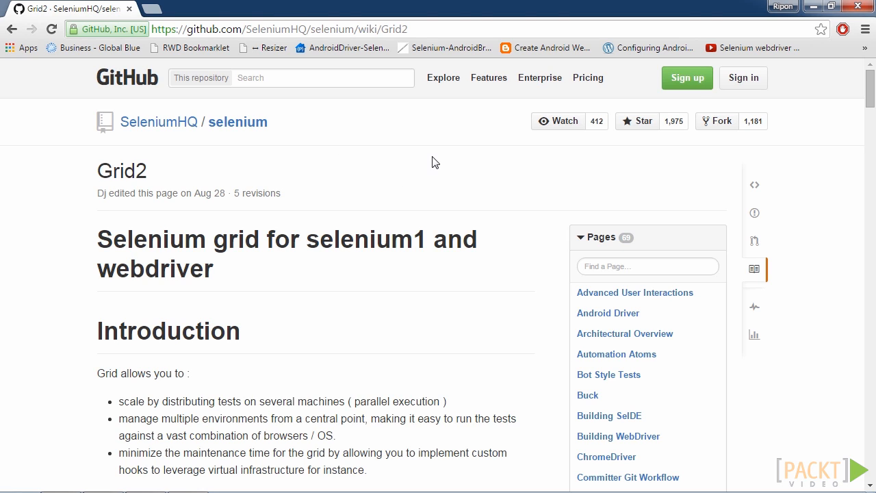
mouse_move(413, 162)
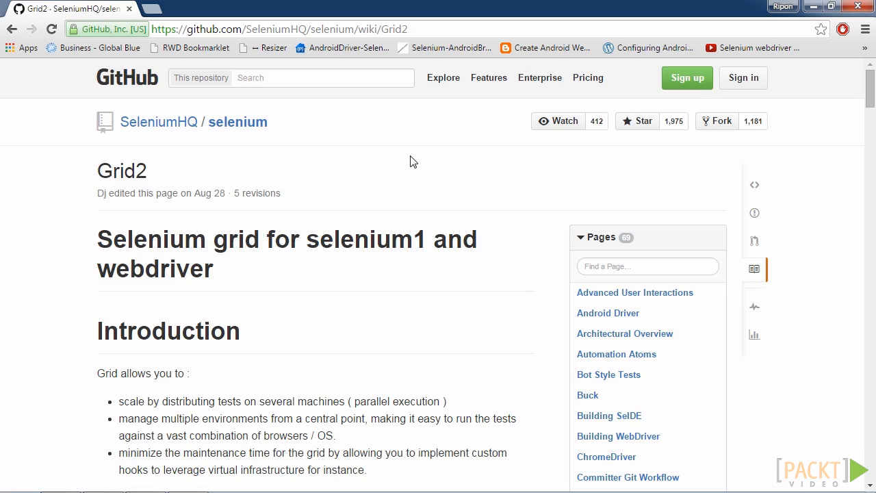
scroll(down, 3)
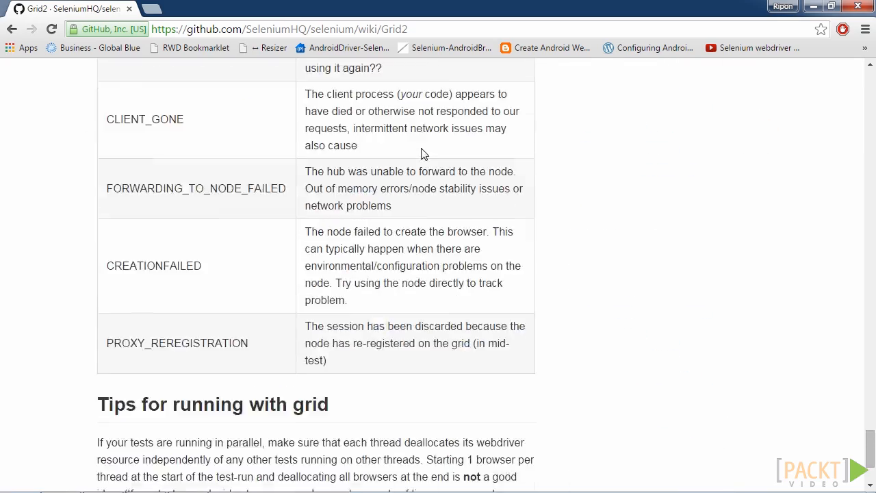
scroll(down, 3)
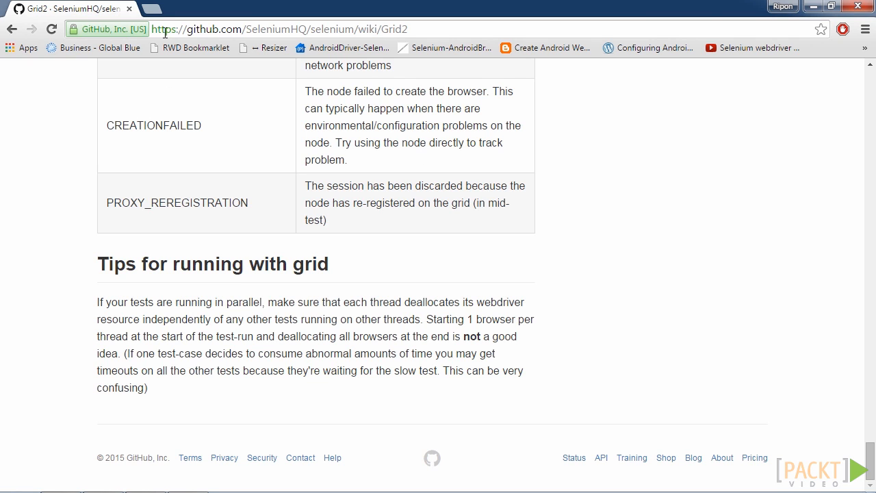
Step: Open localhost:4444 again in a new tab next to the GitHub wiki
text(linkedin.com)
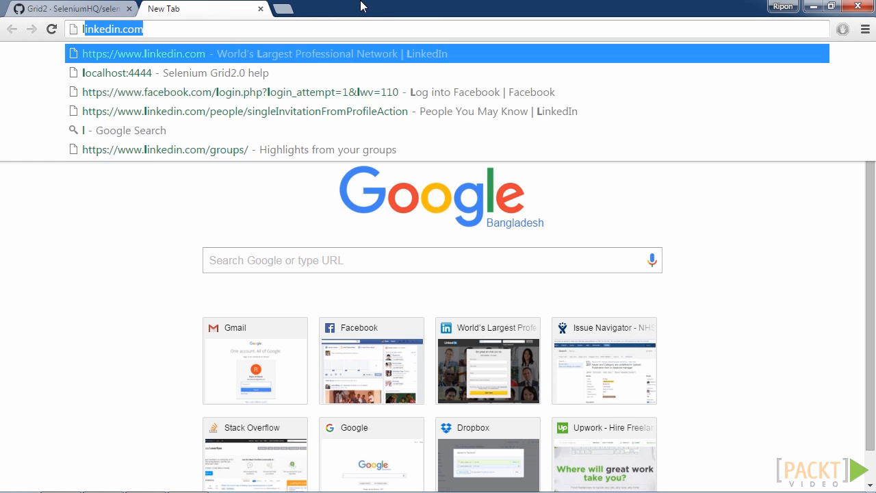
text(localhost:4444)
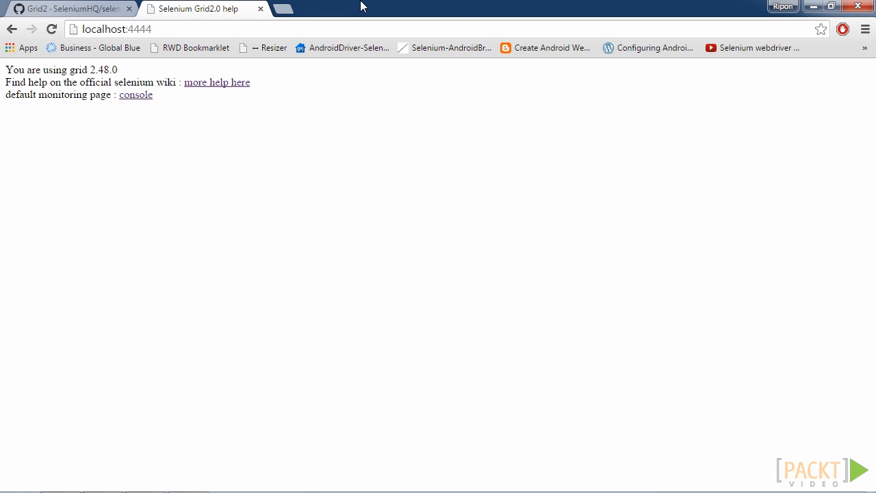
mouse_move(305, 180)
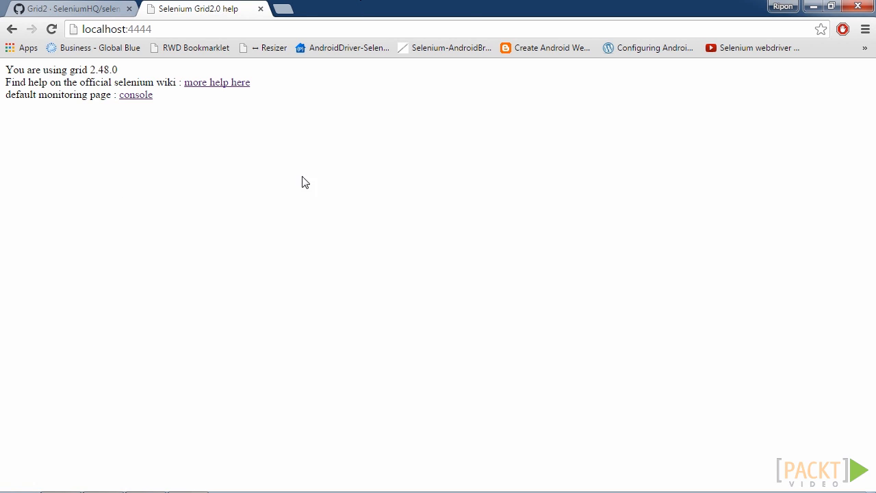
Step: Open the Grid Console and view the hub config showing port 4444 and role hub
click(135, 95)
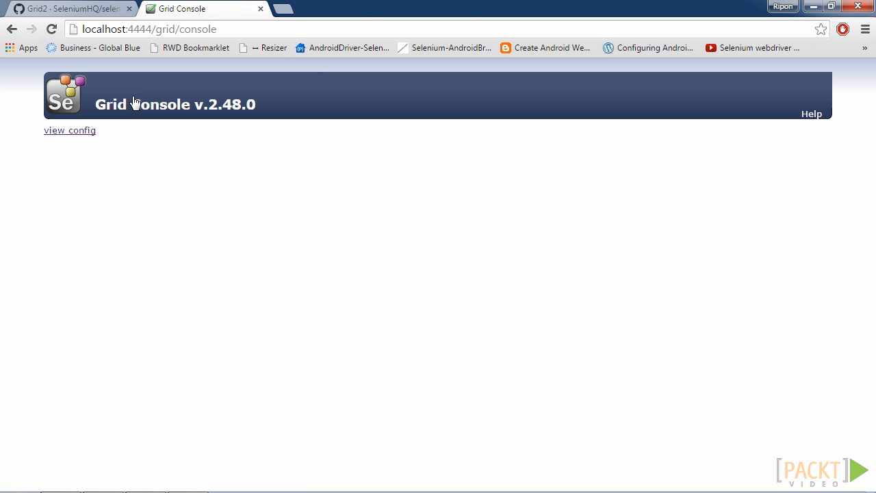
click(69, 130)
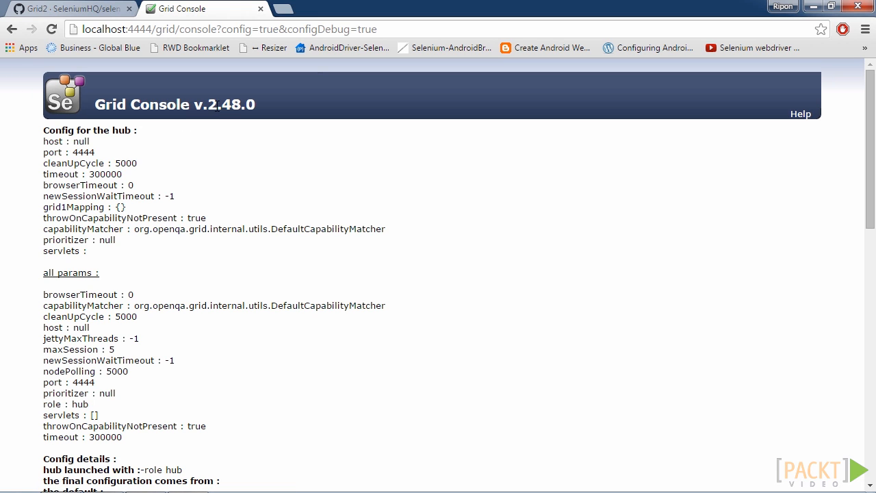
mouse_move(241, 120)
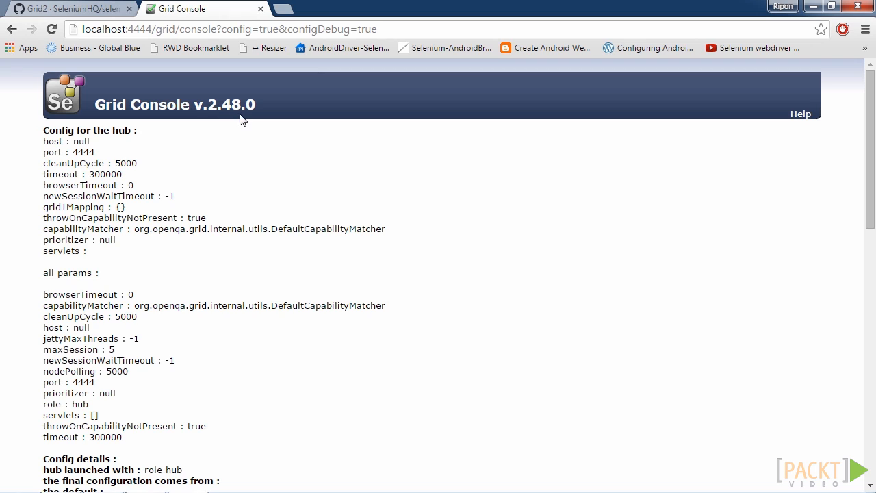
mouse_move(212, 173)
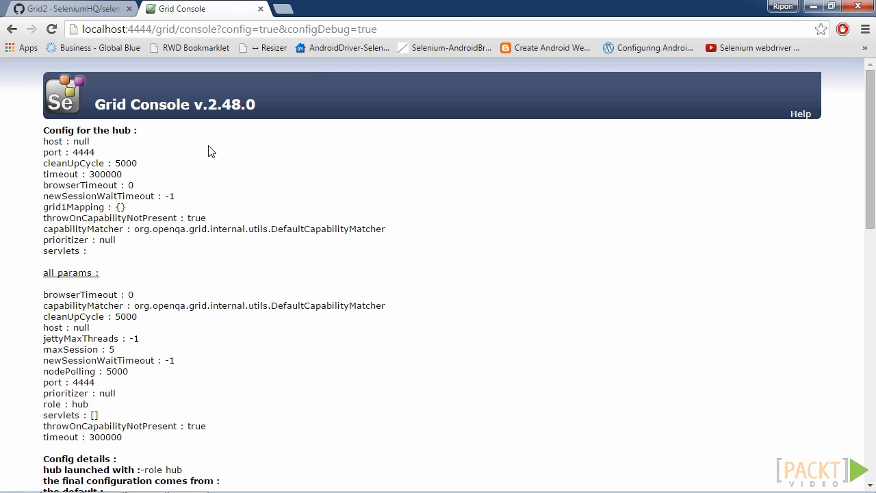
mouse_move(230, 118)
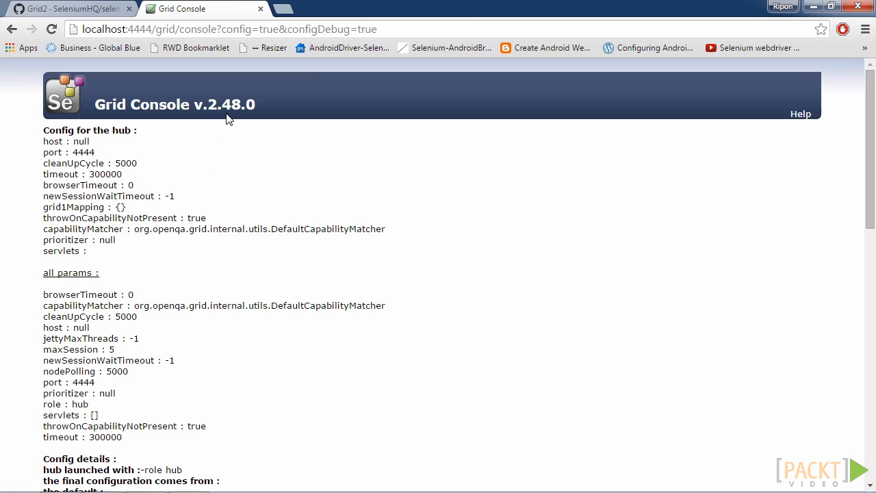
mouse_move(161, 159)
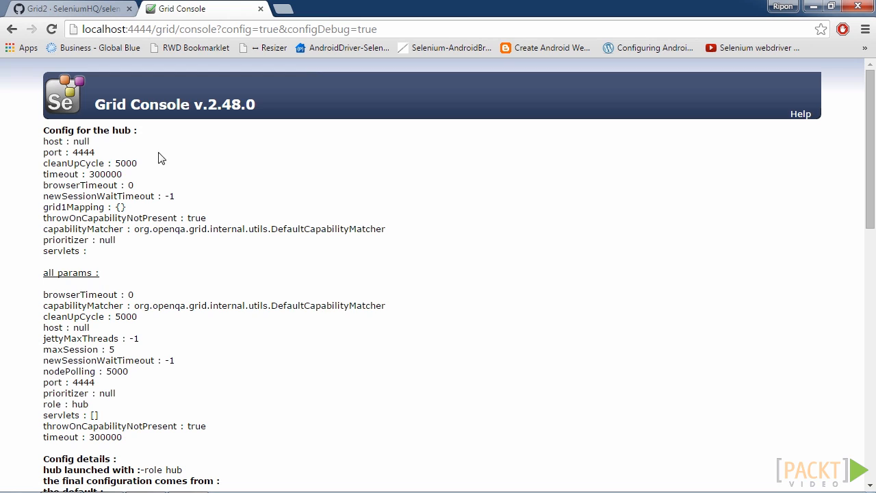